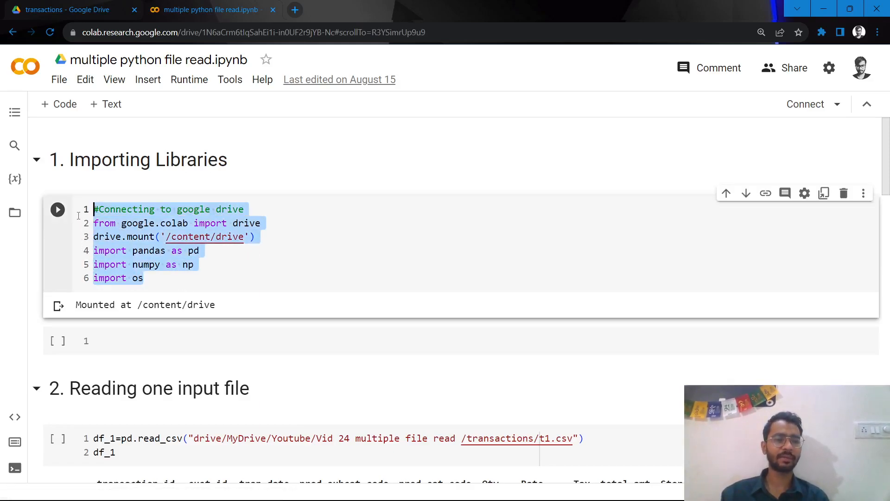
View the transactions folder with t1.csv to t4.csv in Drive and return to the notebook.
left_click(197, 265)
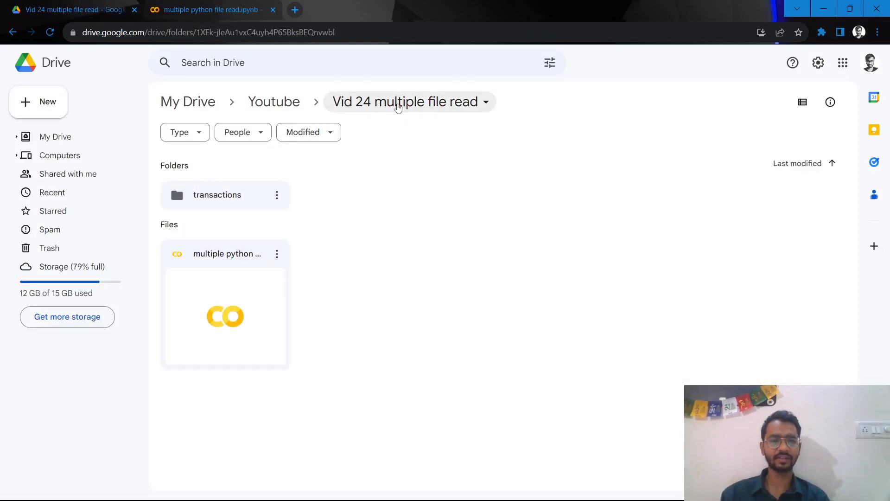
mouse_move(391, 111)
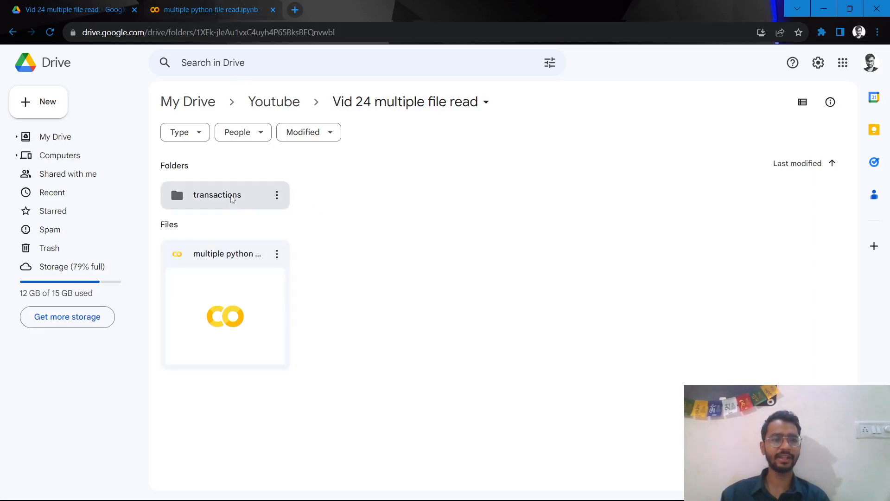
double_click(218, 195)
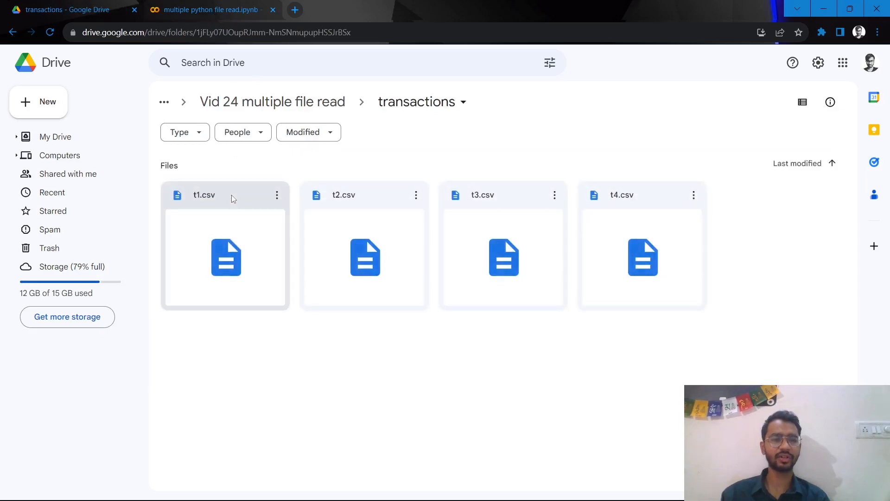
mouse_move(345, 215)
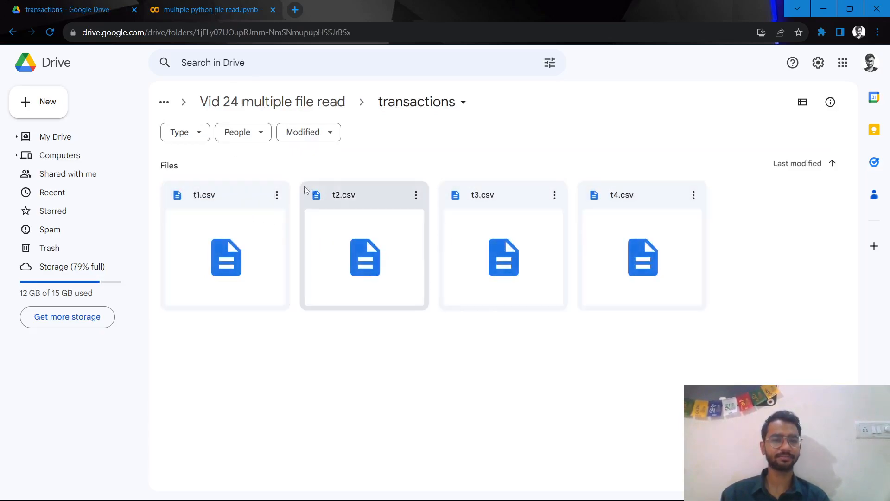
left_click(215, 9)
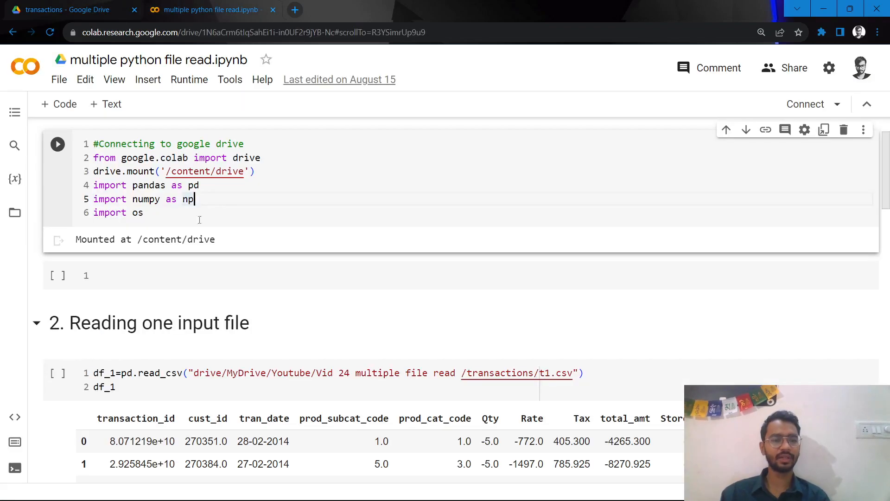
scroll("down", 3)
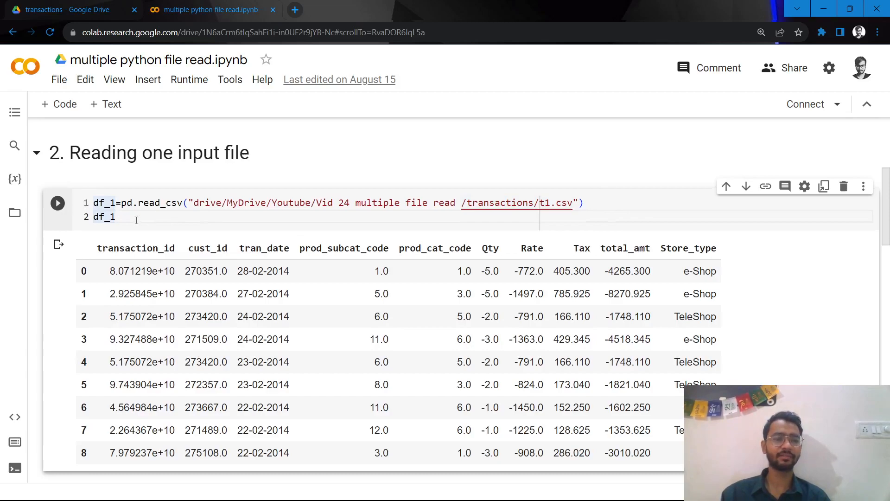
scroll("down", 3)
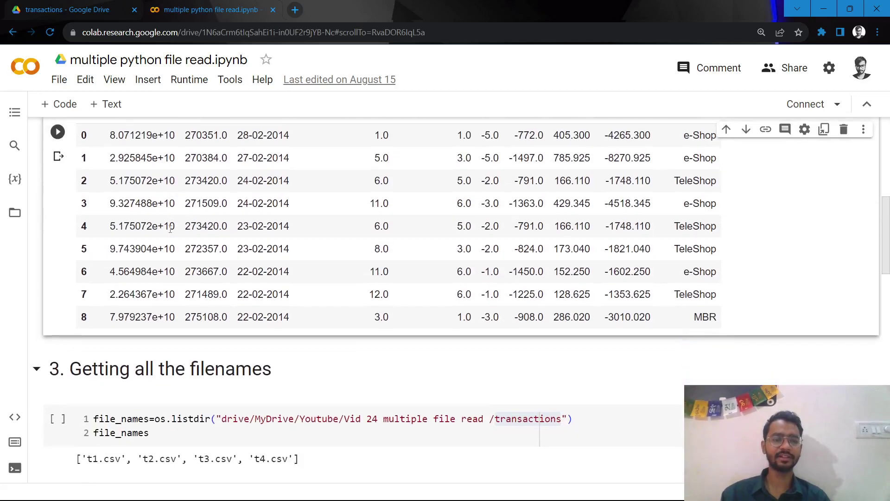
Review the os.listdir cell, then show the Drive transactions folder listing the four CSVs.
scroll("down", 3)
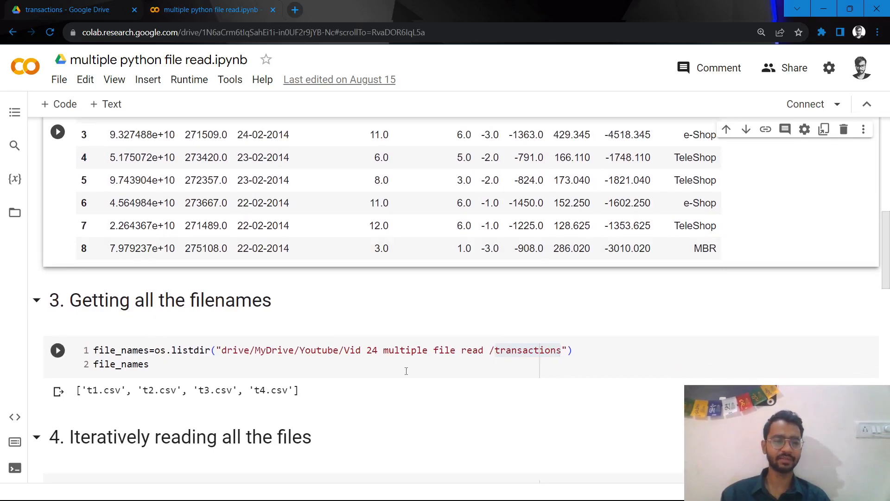
left_click(154, 351)
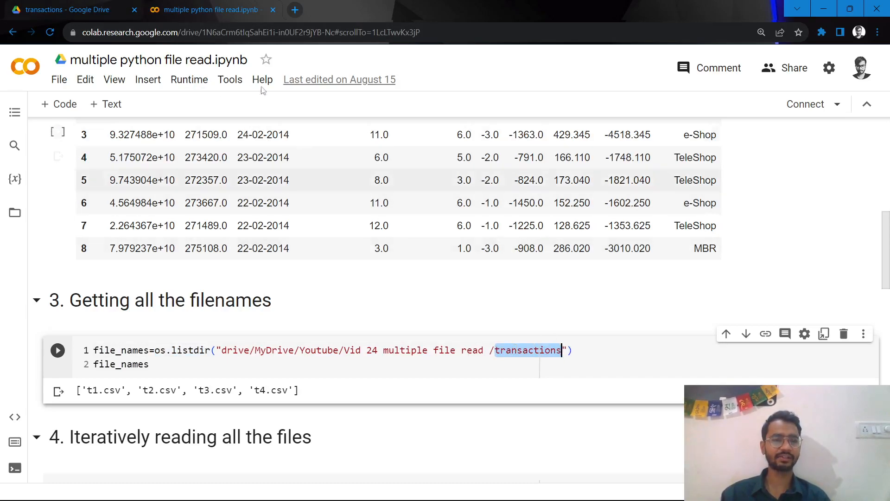
left_click(61, 9)
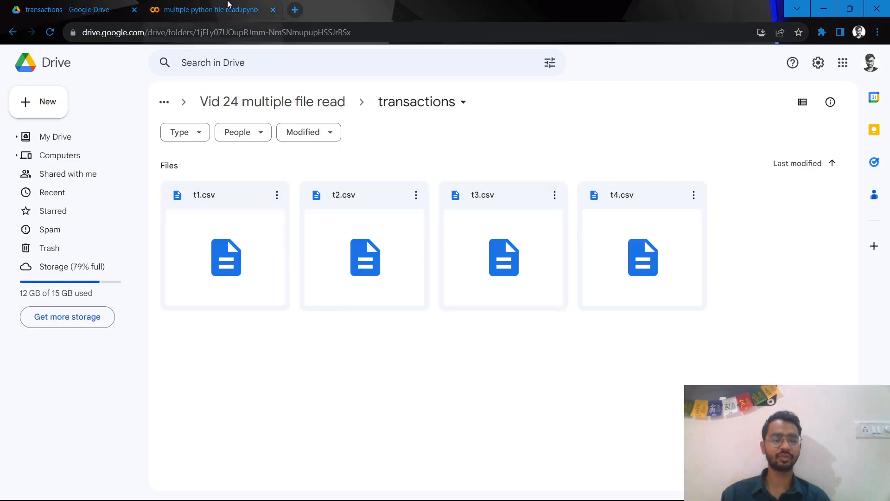
Return to section 4, 'Iteratively reading all the files', with its loop output.
left_click(217, 9)
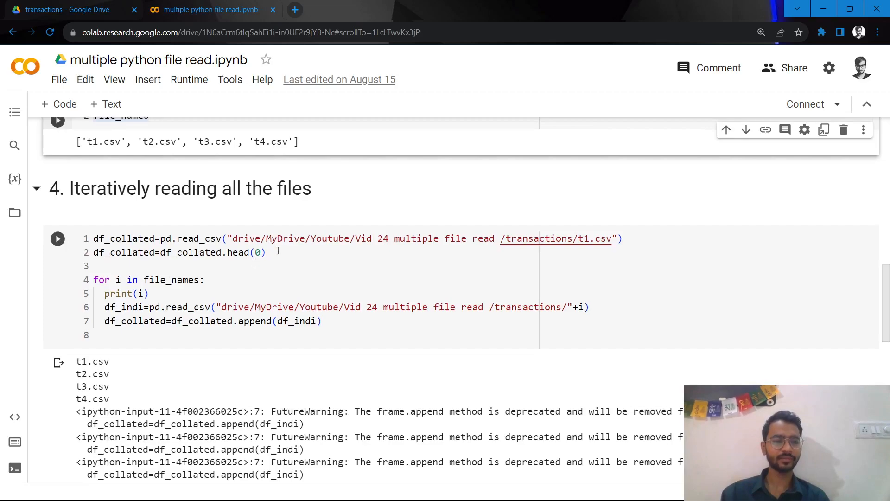
left_click_drag(92, 238, 267, 252)
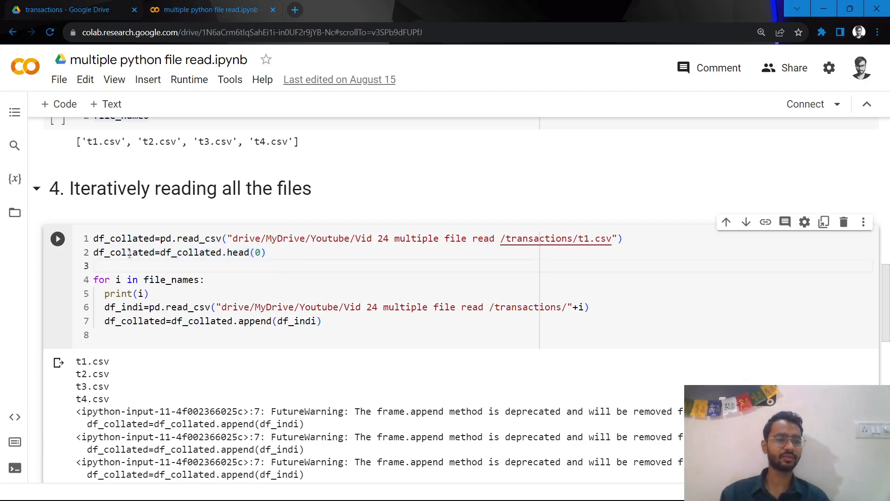
double_click(123, 253)
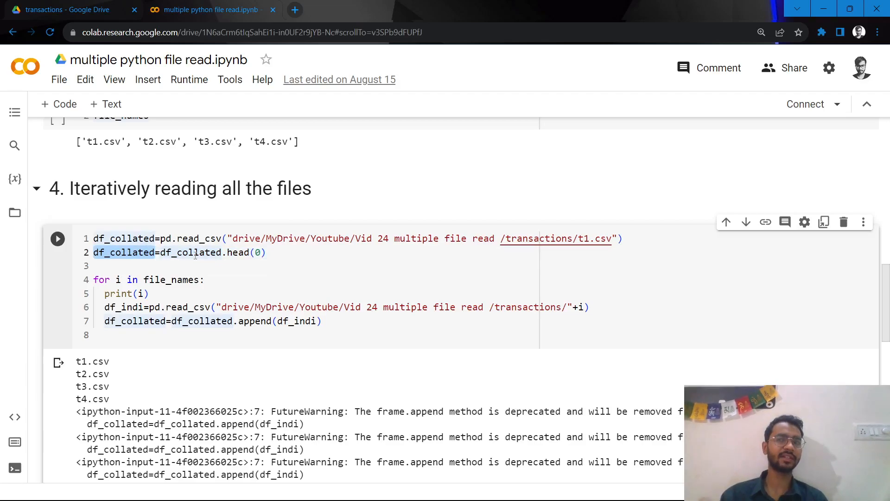
double_click(238, 252)
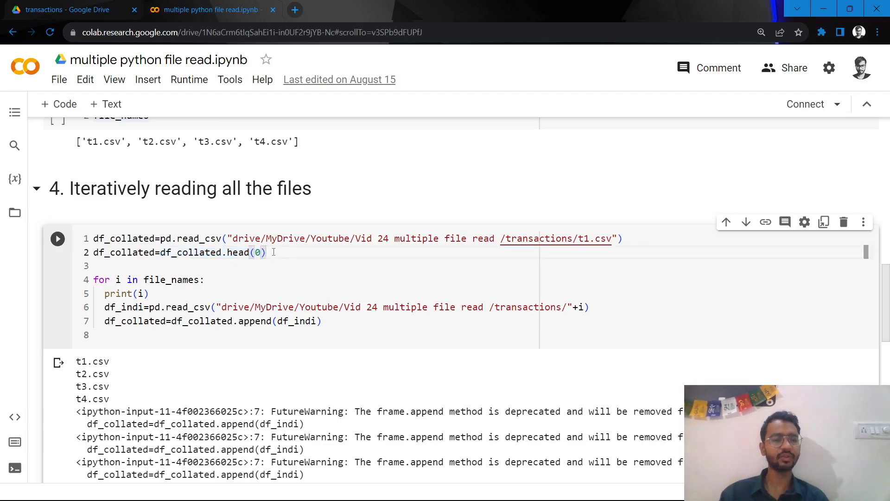
left_click_drag(93, 239, 265, 252)
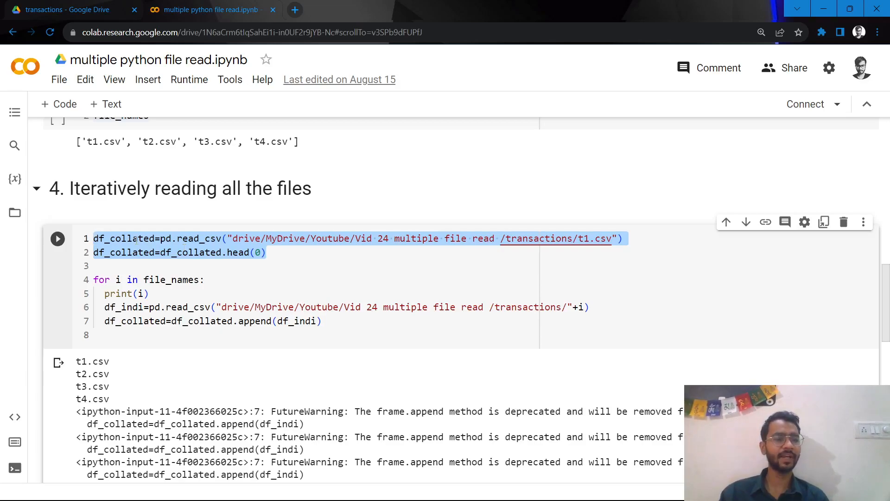
scroll("down", 3)
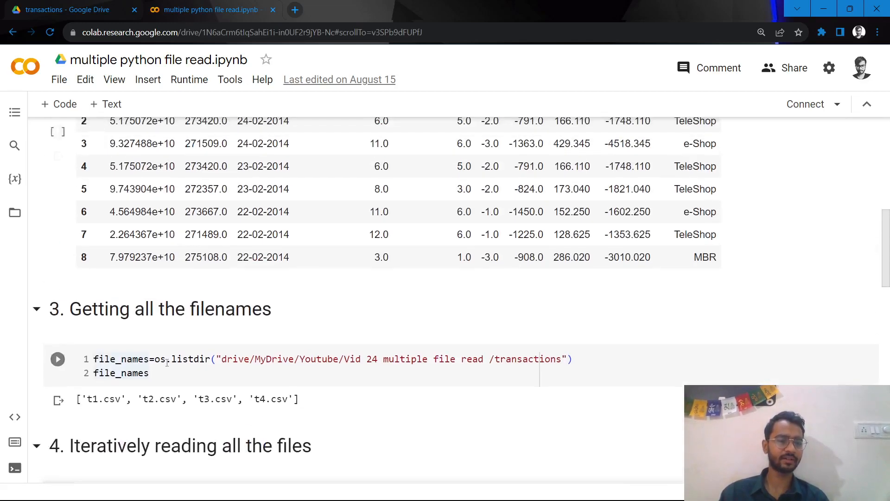
double_click(121, 373)
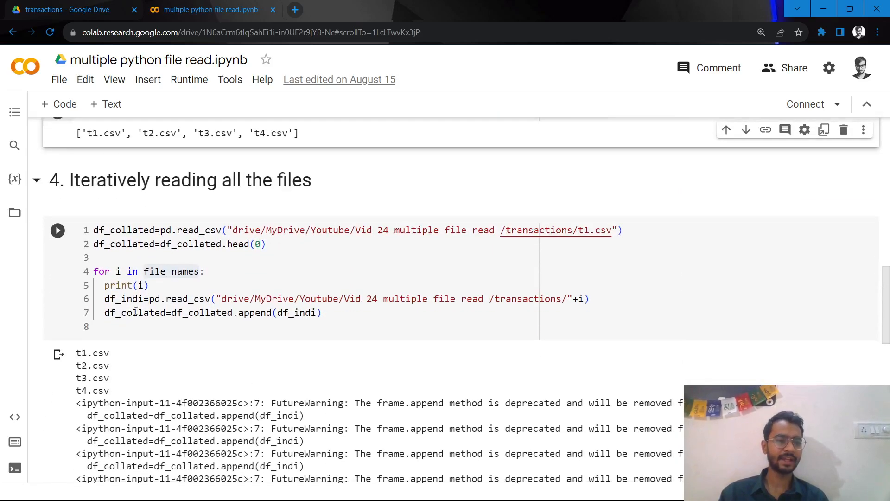
Highlight file_names, df_indi and df_collated in the loop, then view the df_collated.head() output.
double_click(123, 298)
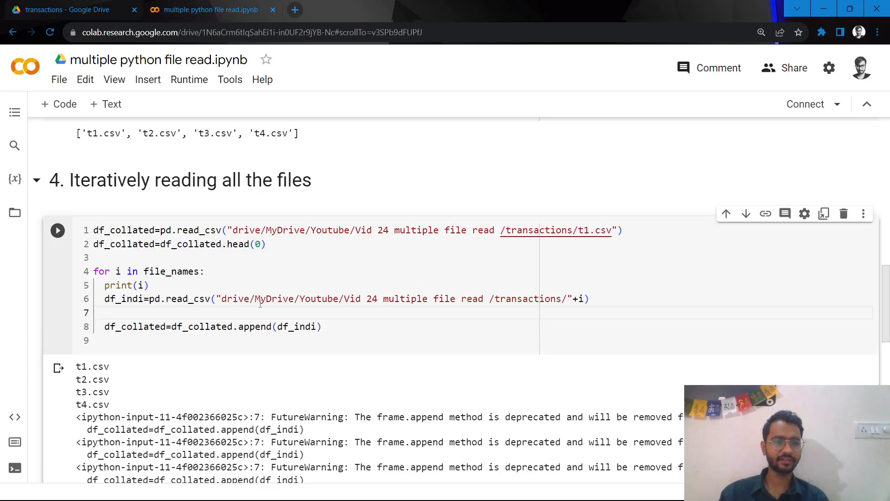
left_click_drag(221, 299, 542, 298)
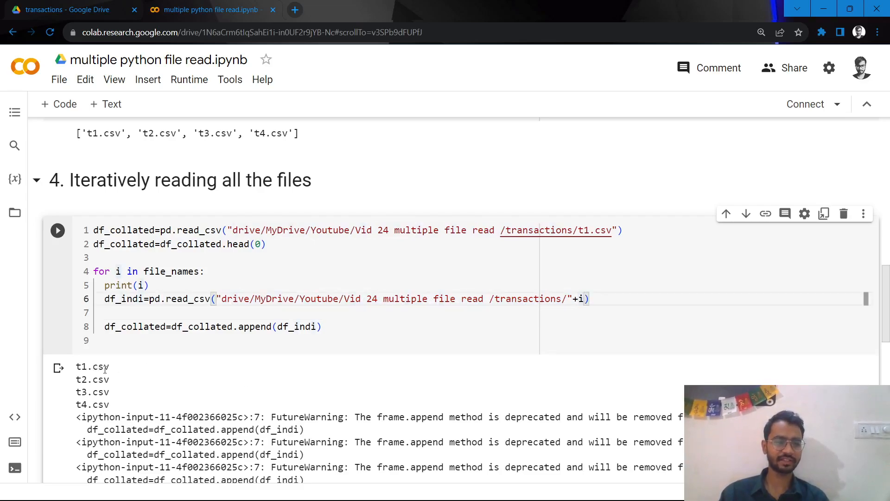
mouse_move(512, 293)
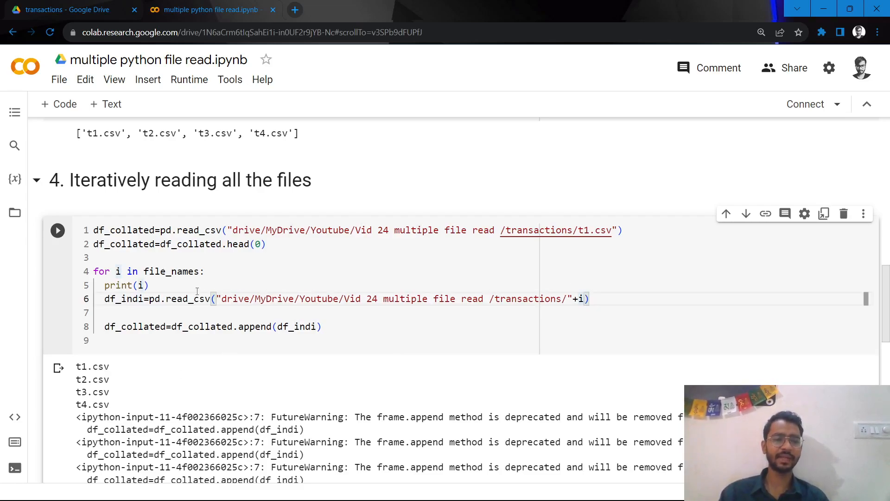
left_click(115, 299)
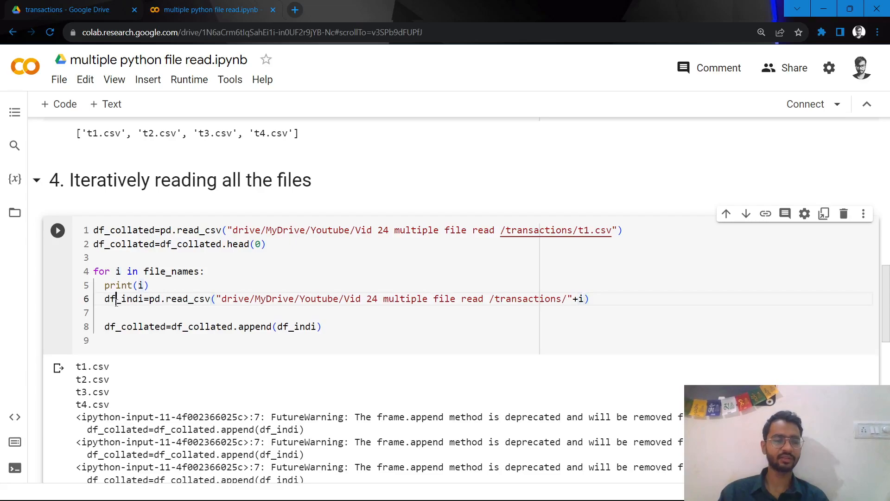
double_click(122, 299)
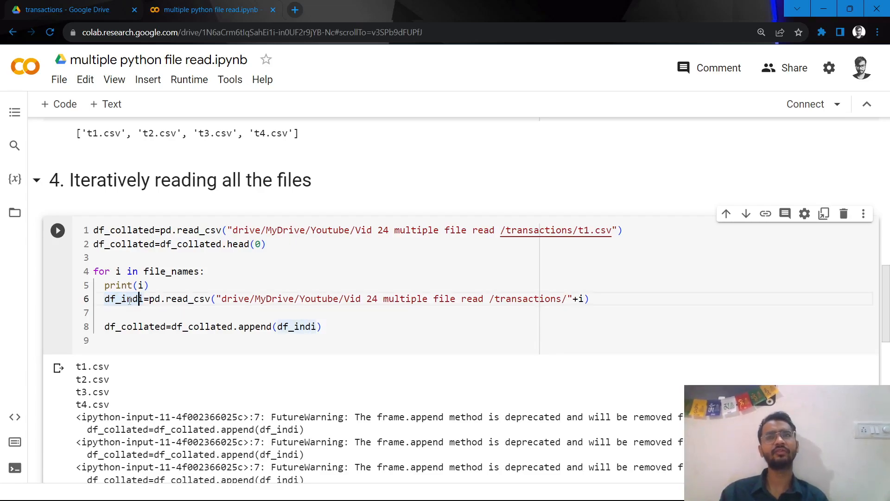
double_click(123, 299)
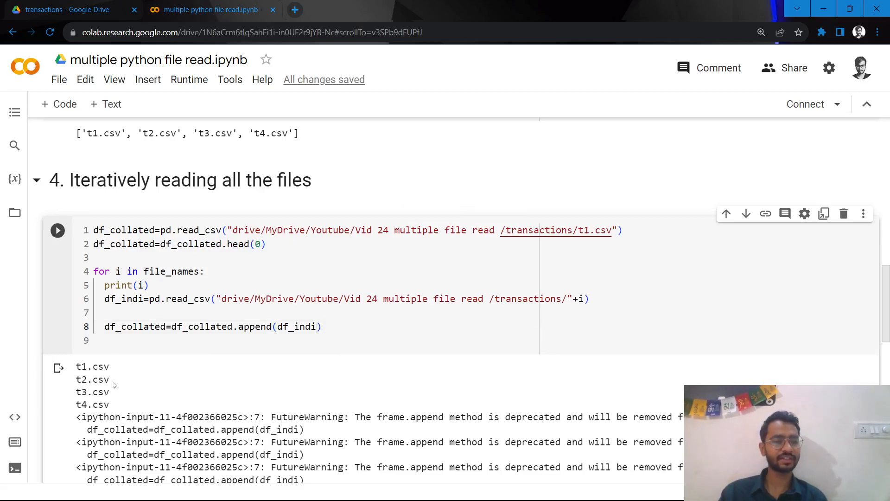
double_click(88, 379)
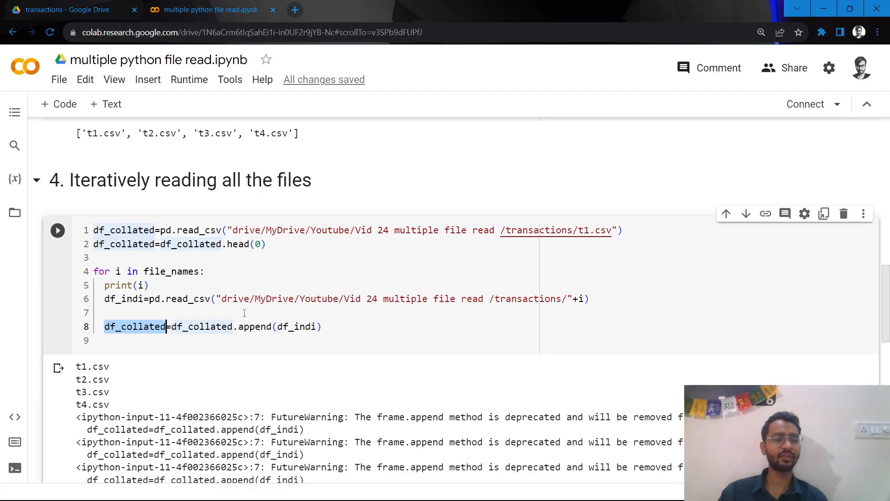
scroll("down", 3)
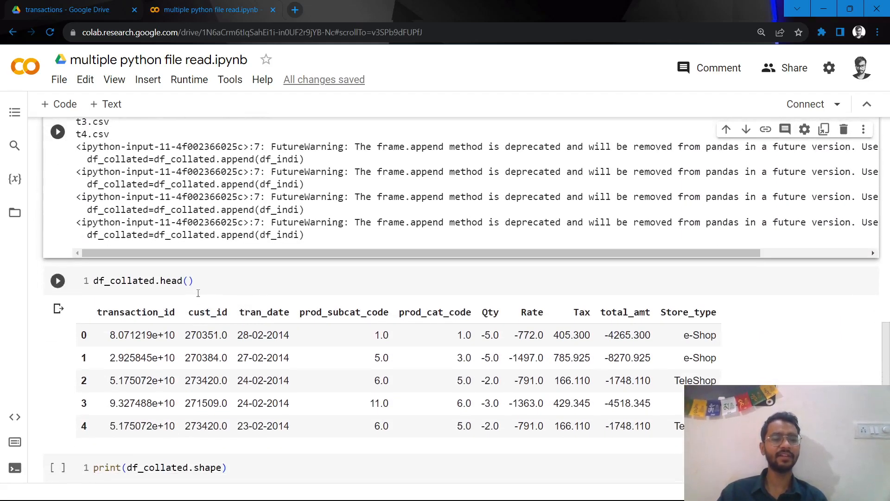